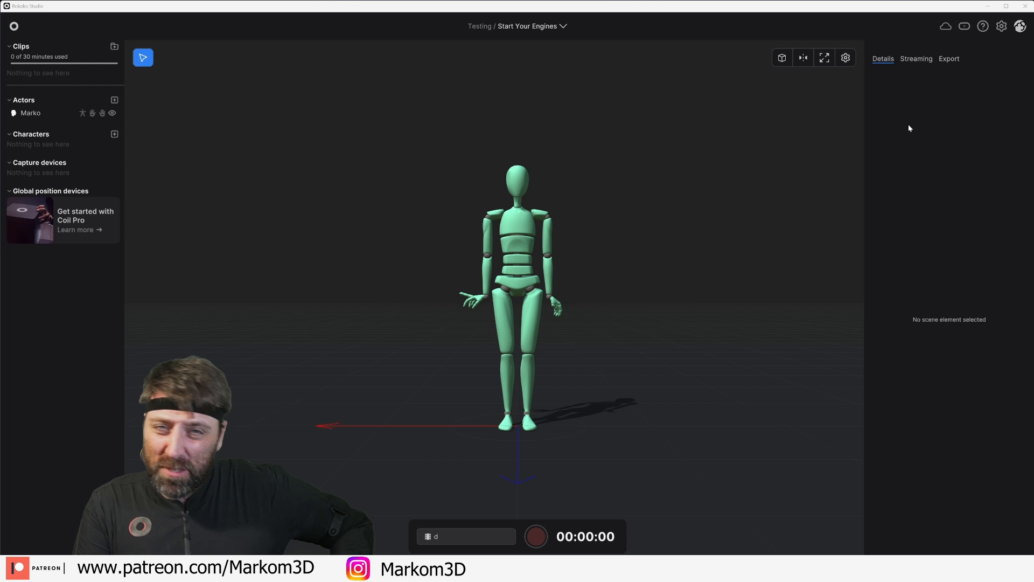
{"action": "mouse_move", "coordinate": [899, 98]}
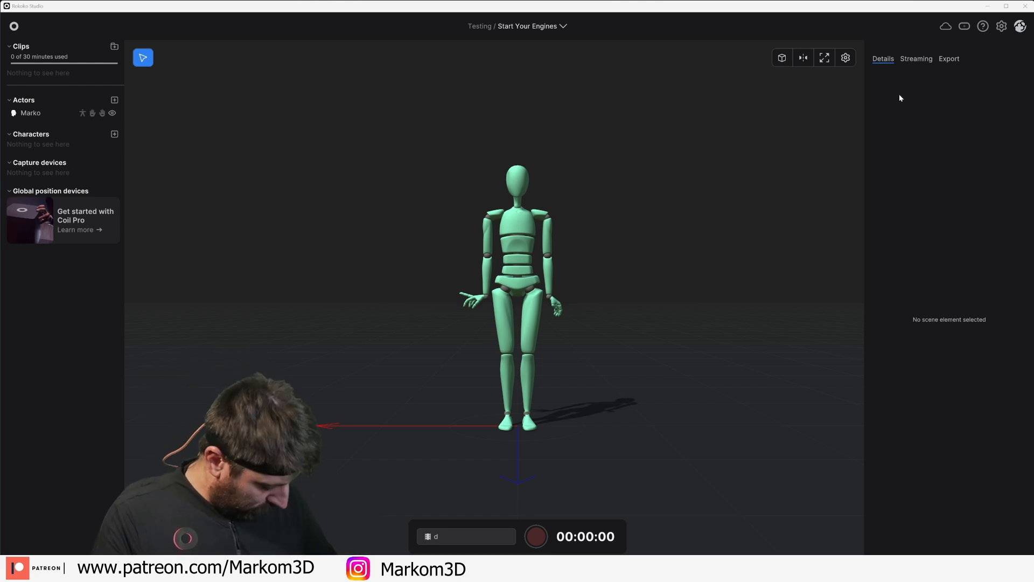
Confirm the Smartsuit Pro II and both Smartgloves appear in the Rokoko devices dropdown.
{"action": "left_click", "coordinate": [964, 26]}
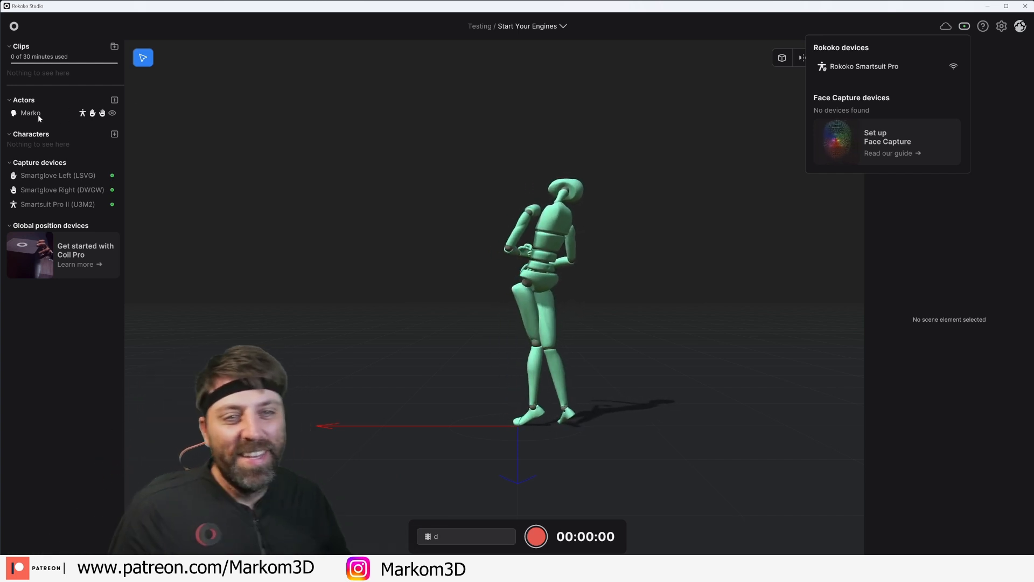
Select actor Marko and run the calibrate pose three times until the avatar stands upright.
{"action": "left_click", "coordinate": [30, 112]}
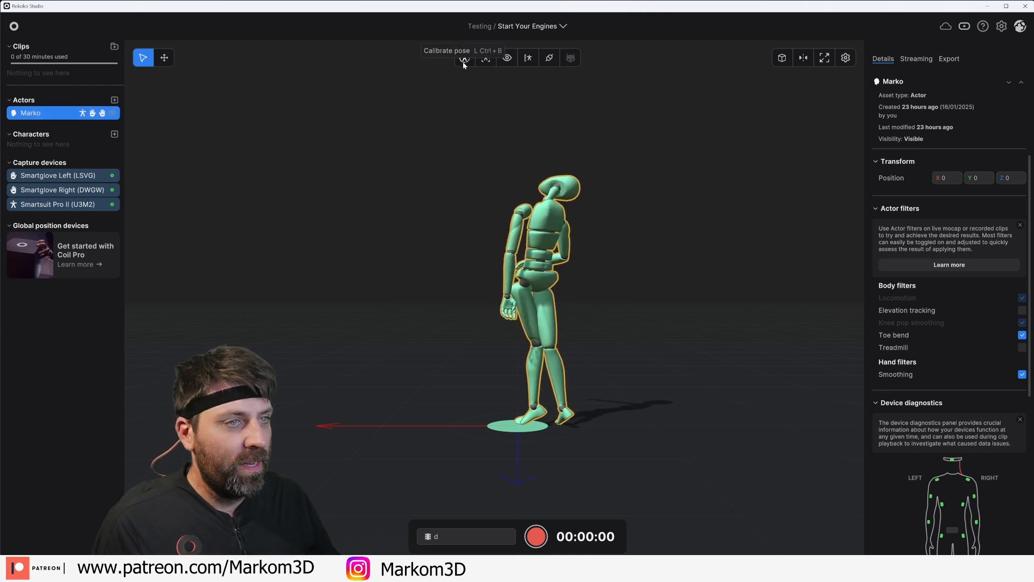
{"action": "left_click", "coordinate": [464, 58]}
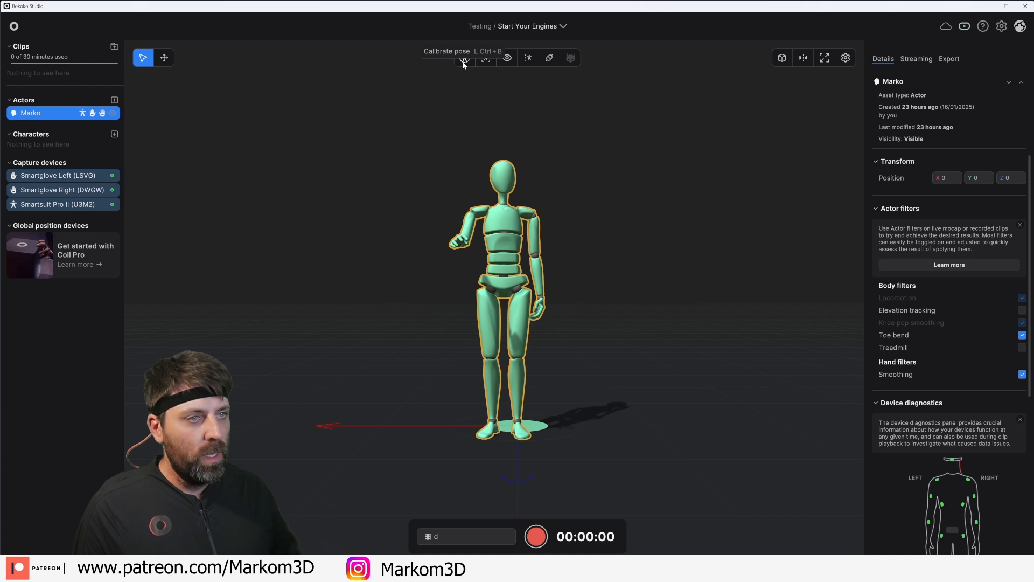
{"action": "left_click", "coordinate": [465, 58]}
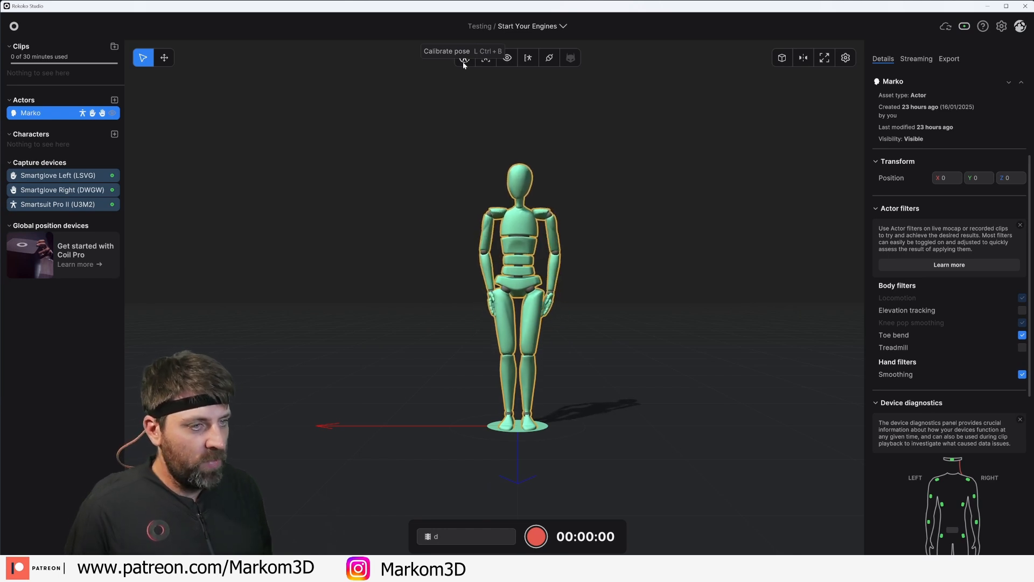
{"action": "left_click", "coordinate": [917, 59]}
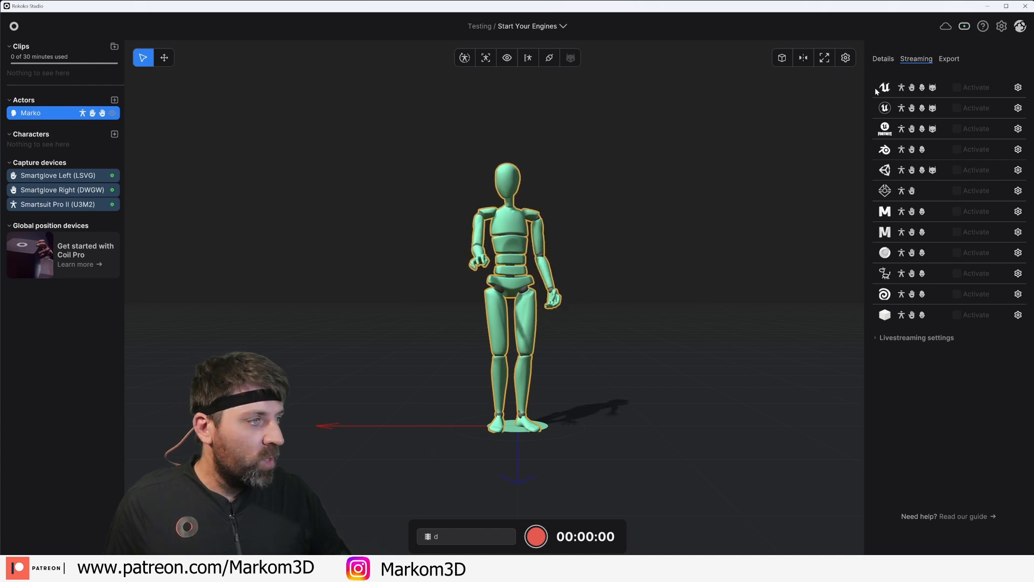
{"action": "mouse_move", "coordinate": [885, 149]}
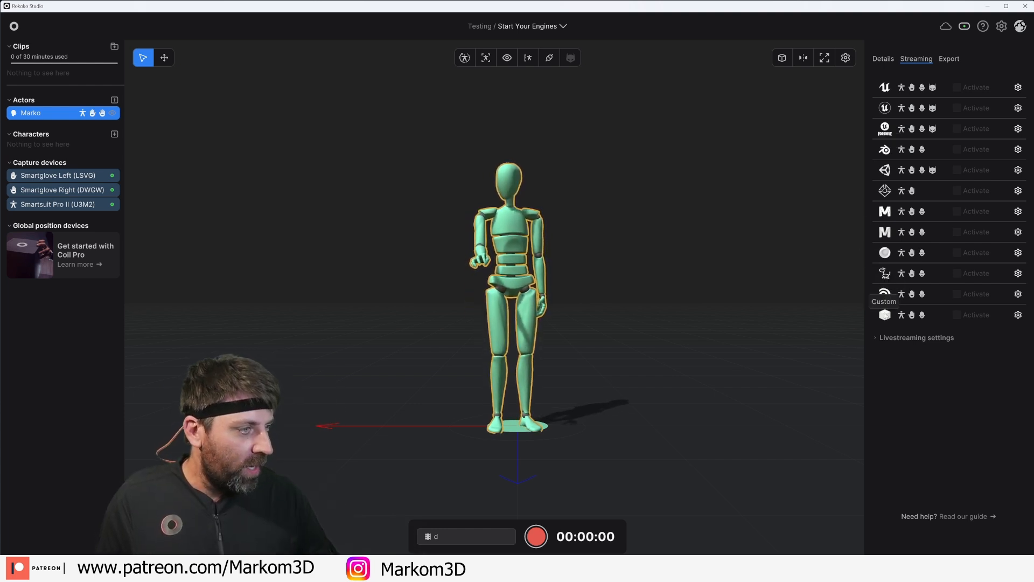
{"action": "mouse_move", "coordinate": [885, 191]}
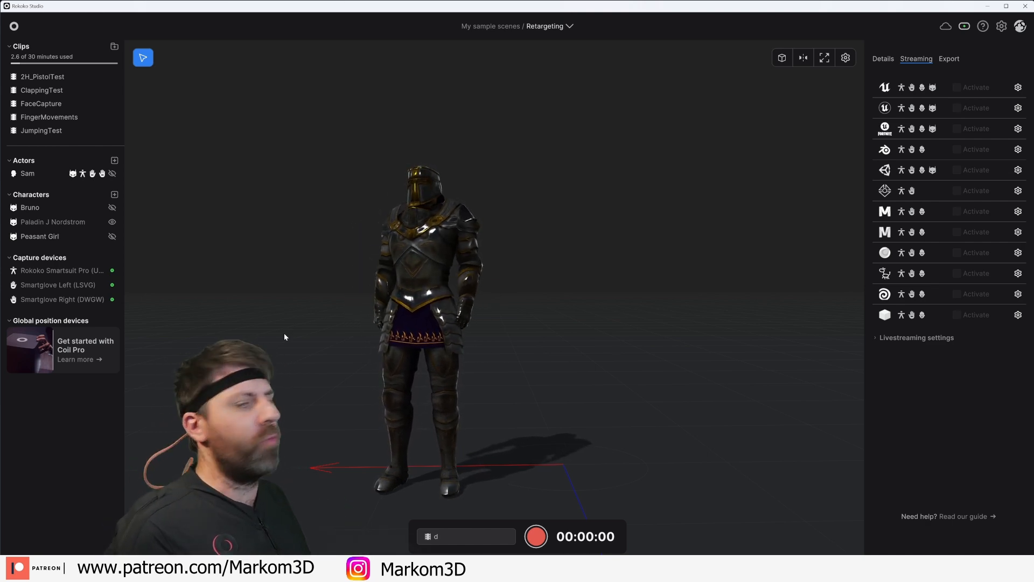
Record the take 'd' on the Paladin character, then stop recording.
{"action": "left_click", "coordinate": [536, 537]}
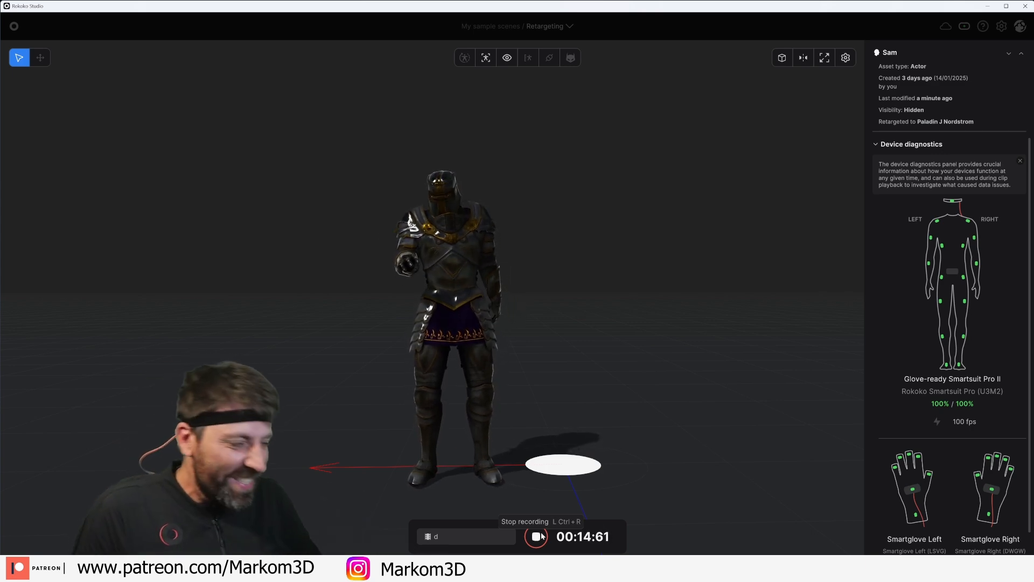
{"action": "left_click", "coordinate": [536, 537]}
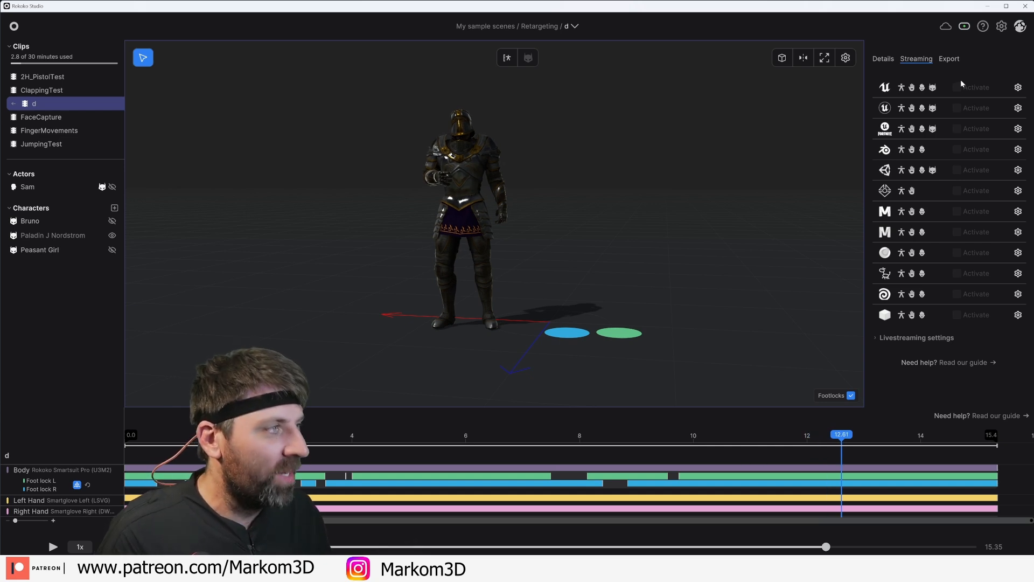
Export clip d as FBX with the Mixamo skeleton.
{"action": "left_click", "coordinate": [948, 58]}
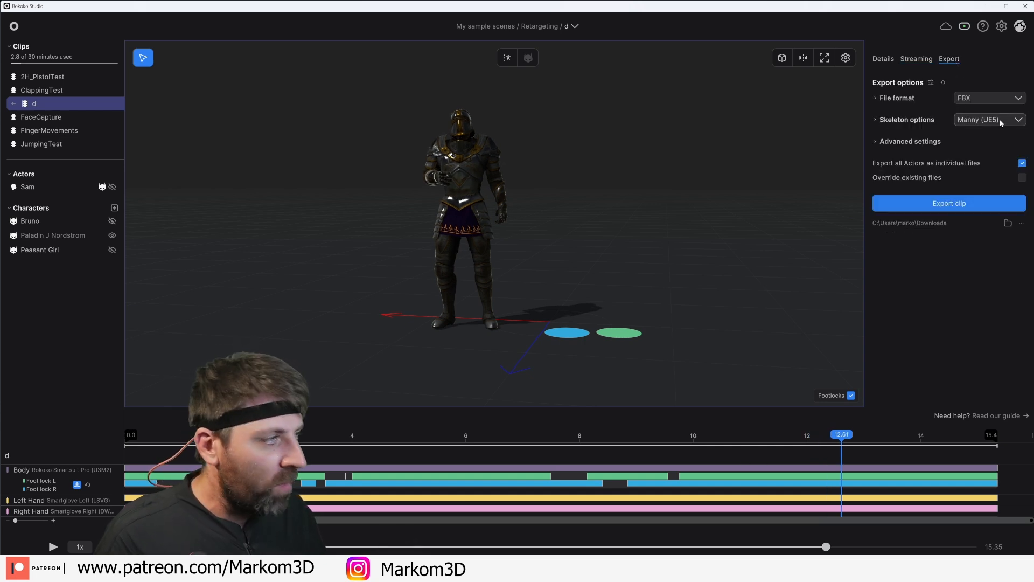
{"action": "left_click", "coordinate": [988, 119]}
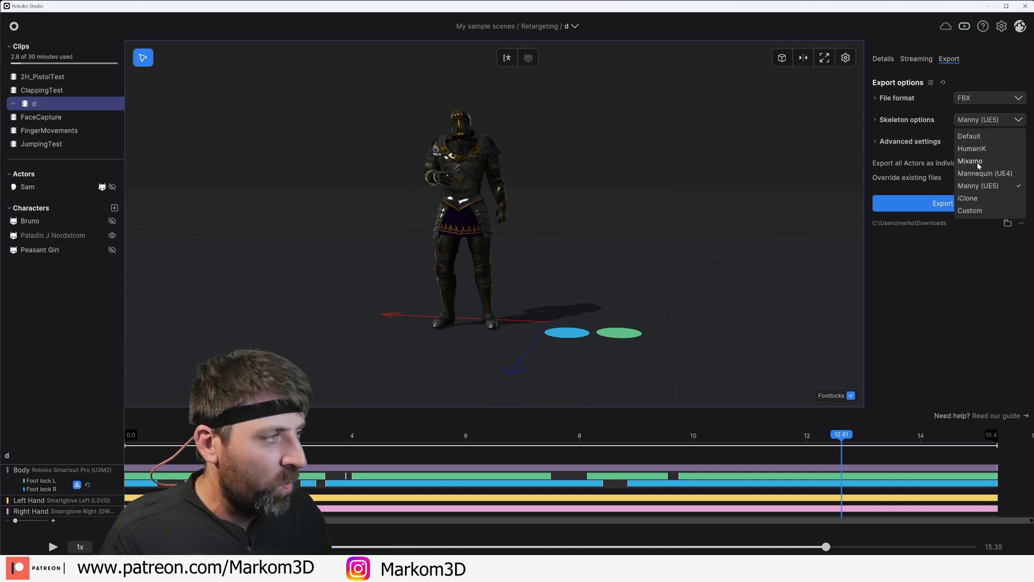
{"action": "left_click", "coordinate": [970, 161]}
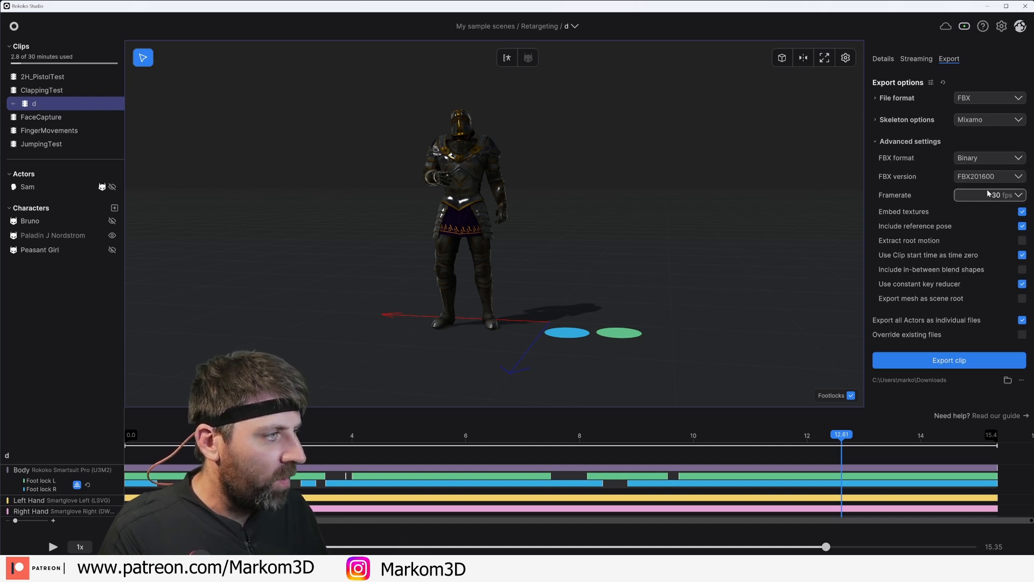
{"action": "left_click", "coordinate": [948, 360]}
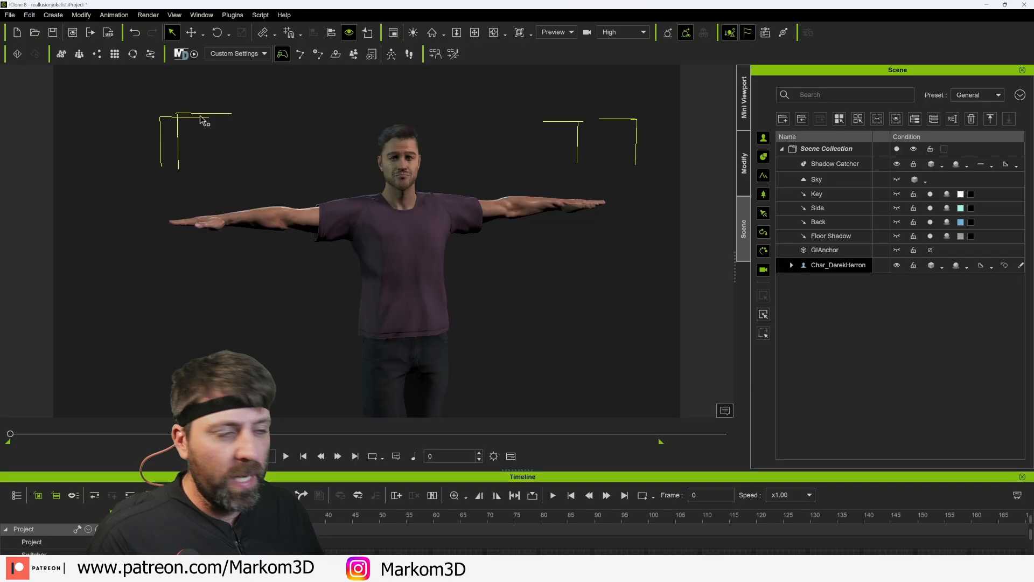
Import d_mixamo.fbx as T-pose with the Mixamo profile, convert it, and select the character.
{"action": "left_click", "coordinate": [9, 14]}
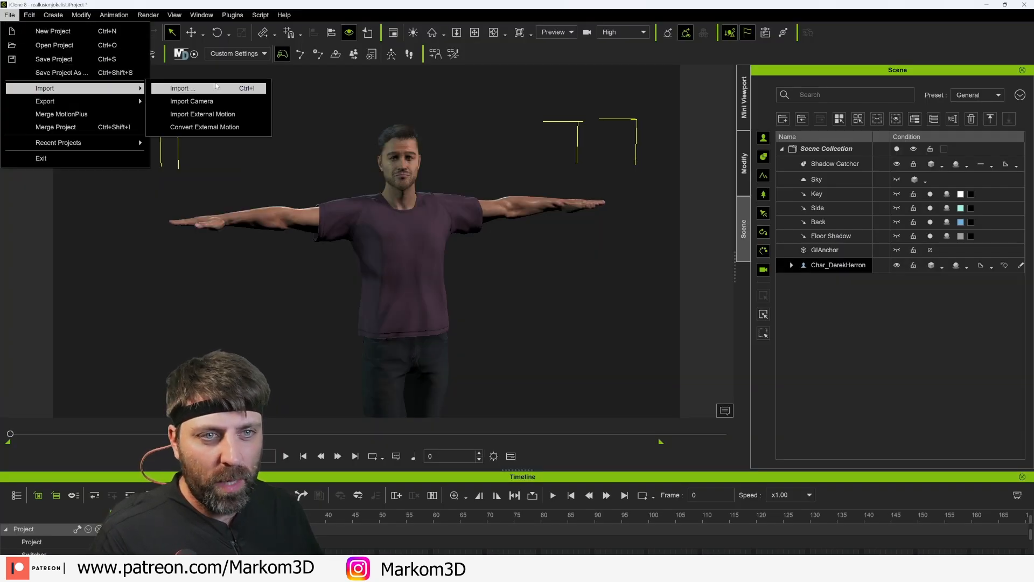
{"action": "left_click", "coordinate": [202, 114]}
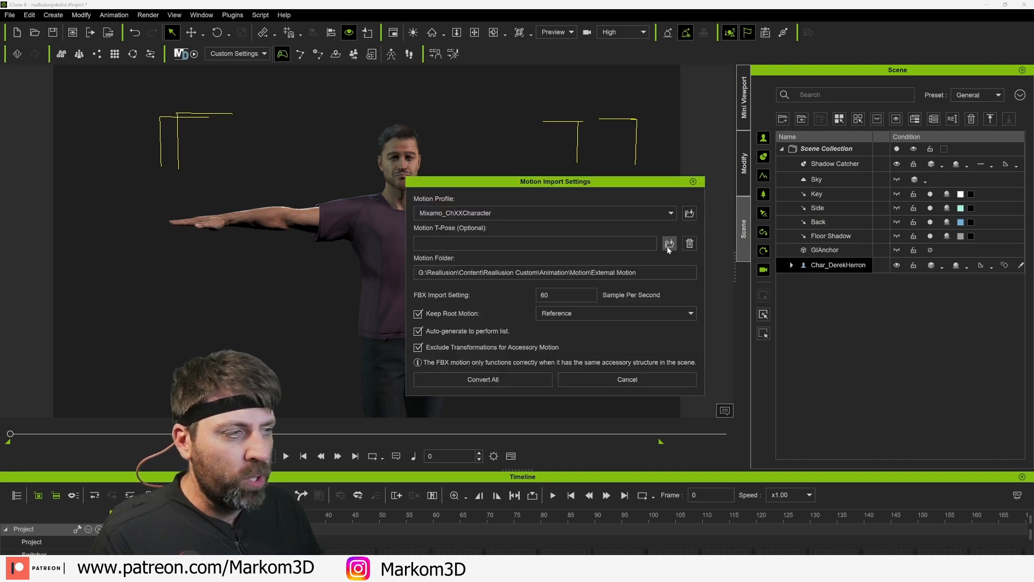
{"action": "left_click", "coordinate": [670, 243]}
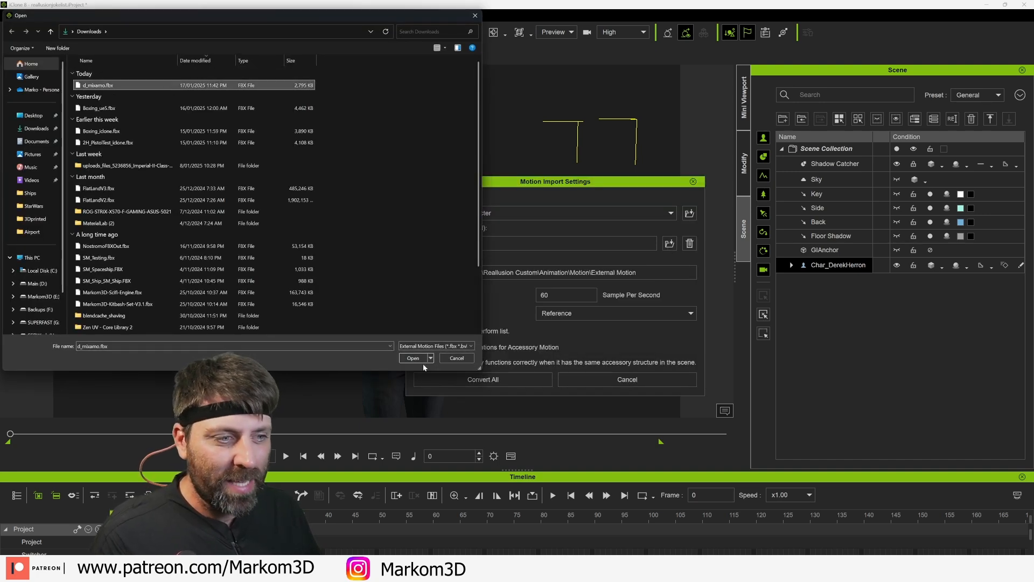
{"action": "left_click", "coordinate": [413, 358]}
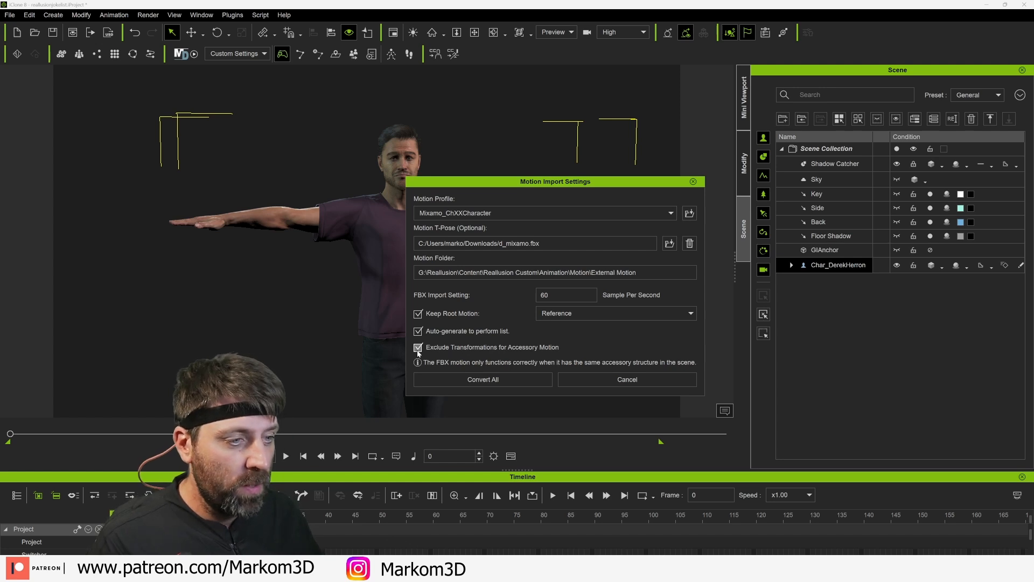
{"action": "left_click", "coordinate": [483, 379]}
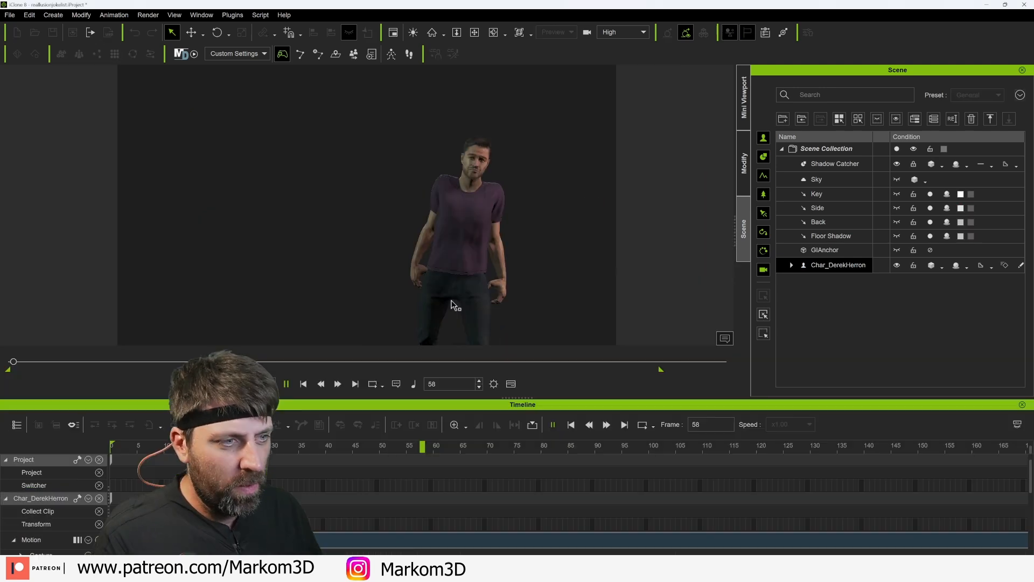
{"action": "left_click", "coordinate": [286, 383]}
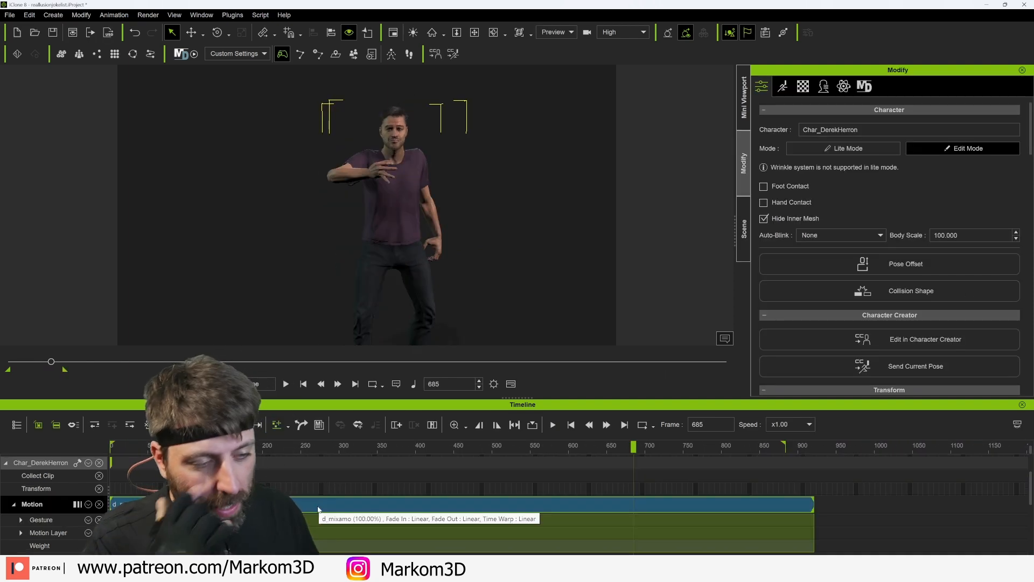
Open Motion Modifier on the d_mixamo clip, preview playback, and drag Shoulder toward Down.
{"action": "right_click", "coordinate": [319, 505]}
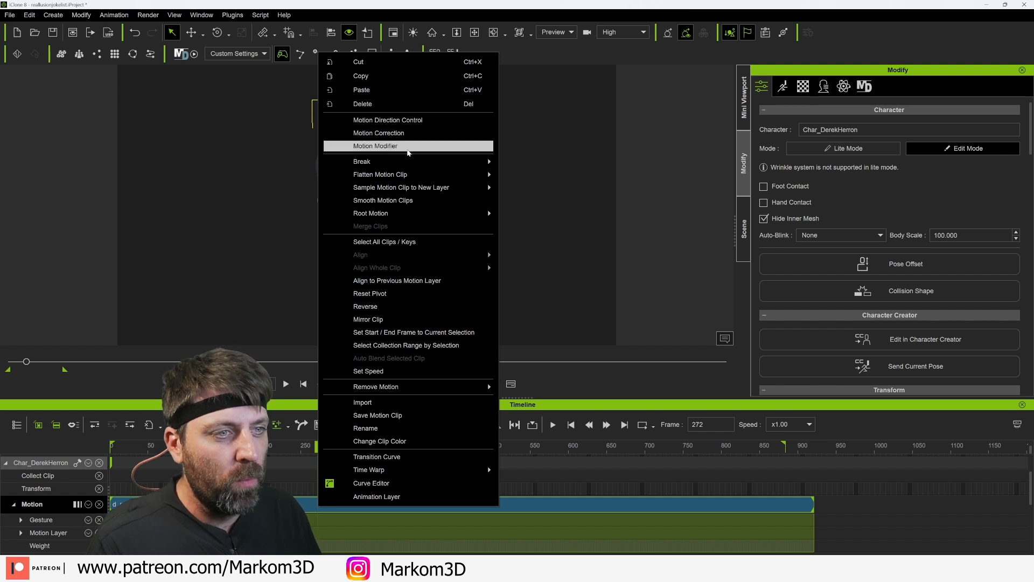
{"action": "left_click", "coordinate": [376, 146]}
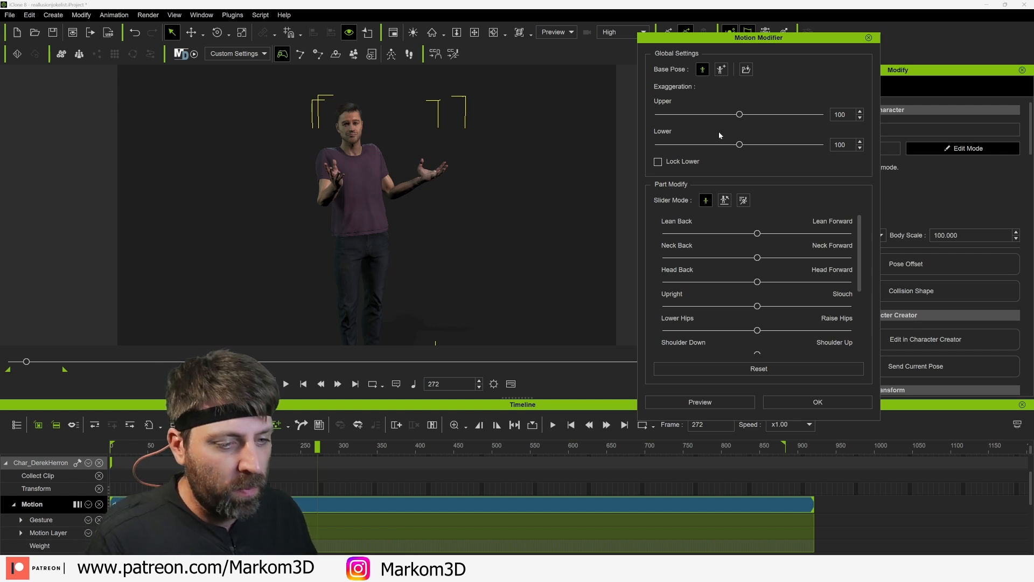
{"action": "left_click", "coordinate": [286, 383]}
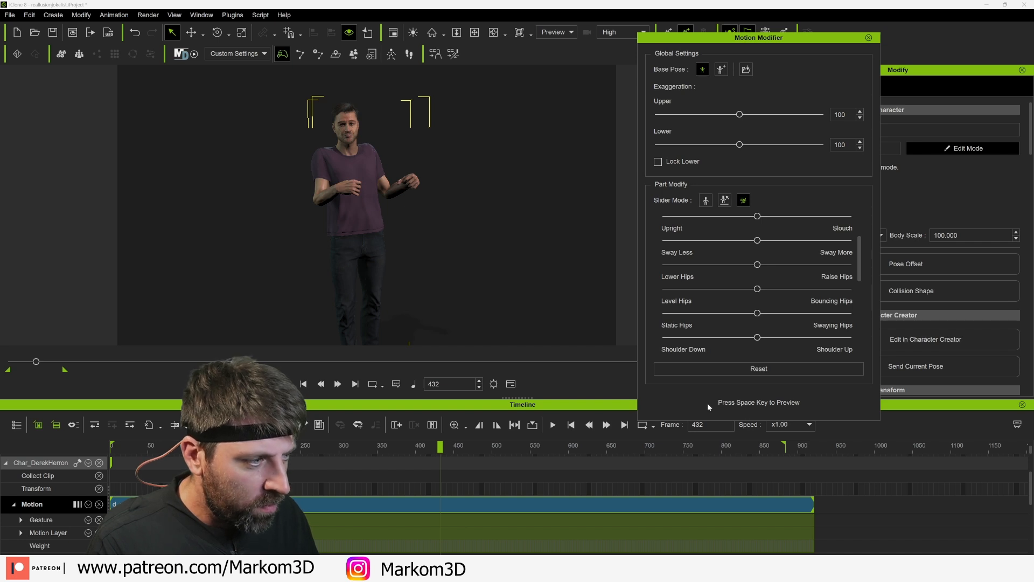
{"action": "key", "text": "space"}
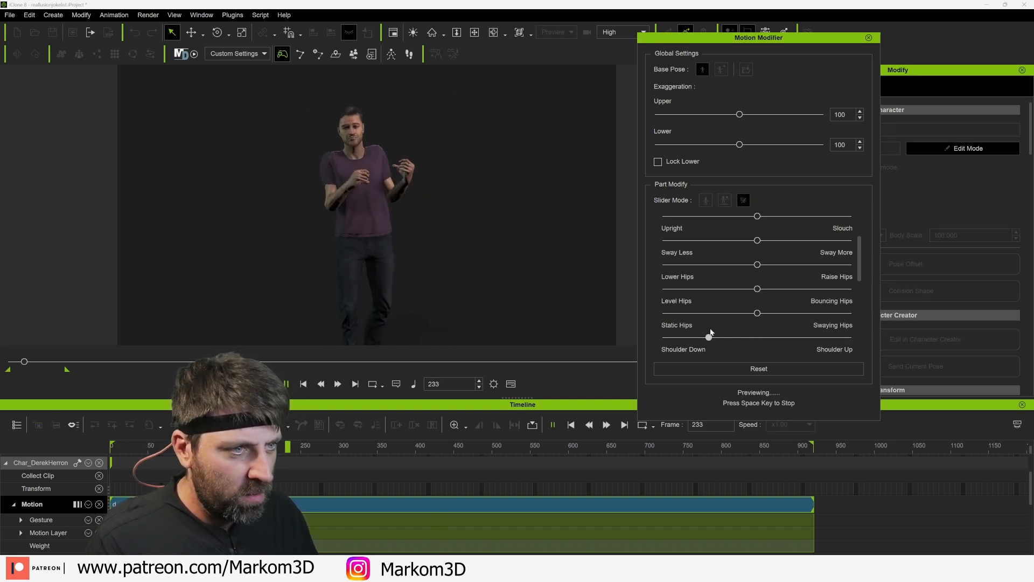
{"action": "left_click", "coordinate": [705, 200]}
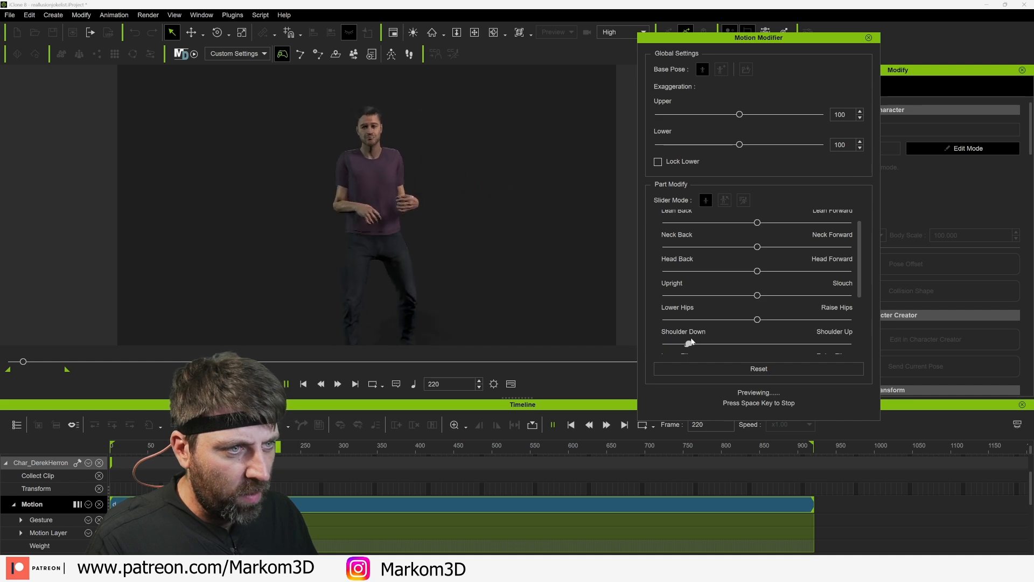